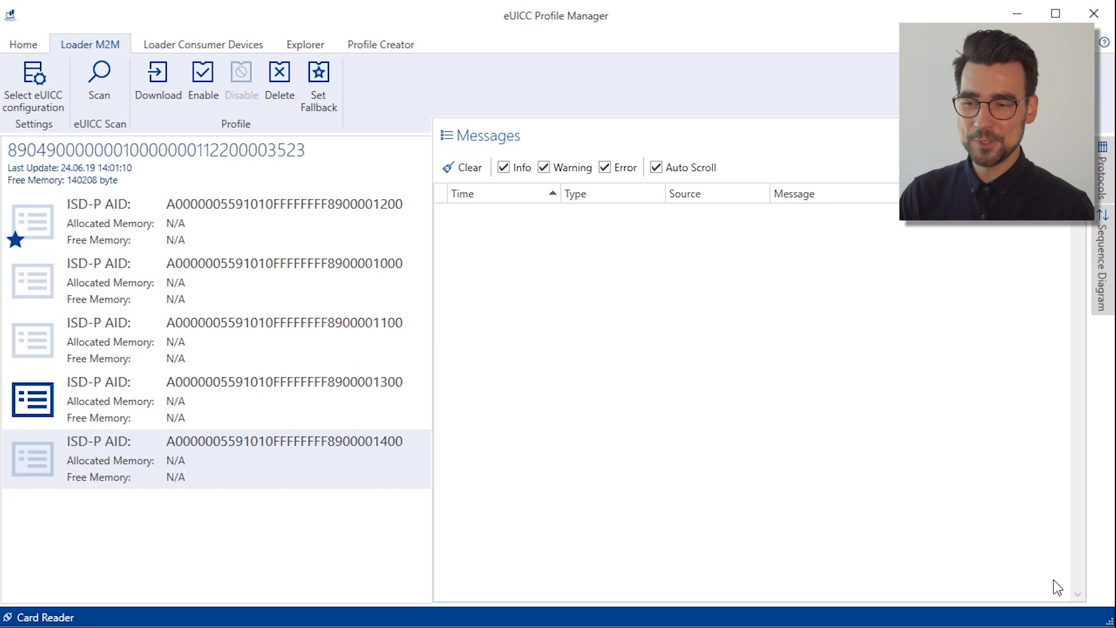
mouse_move(182, 551)
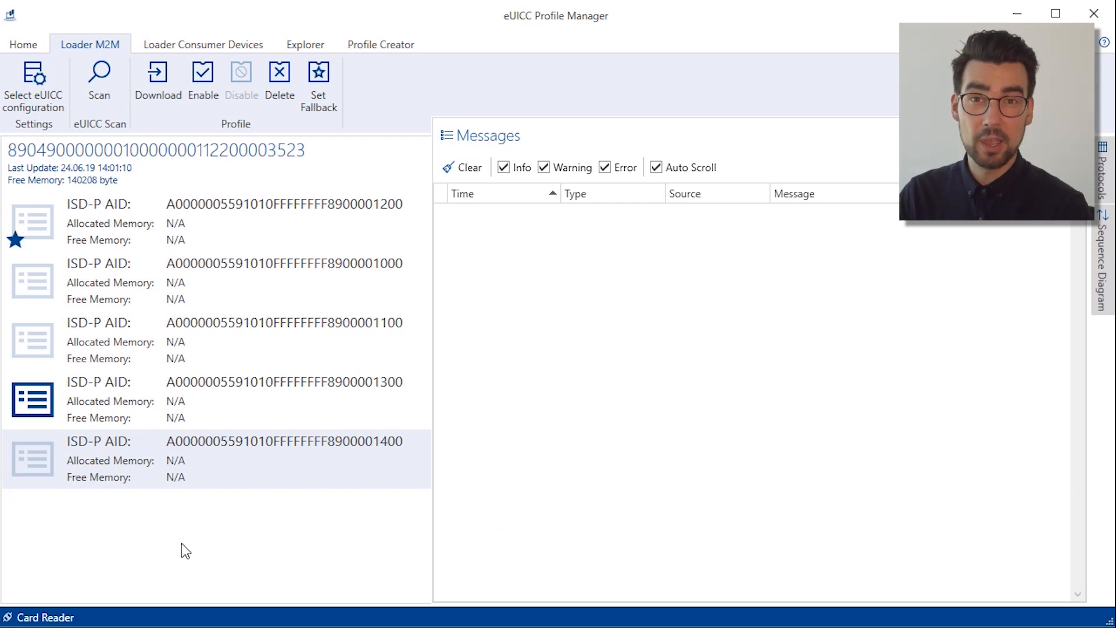
mouse_move(164, 466)
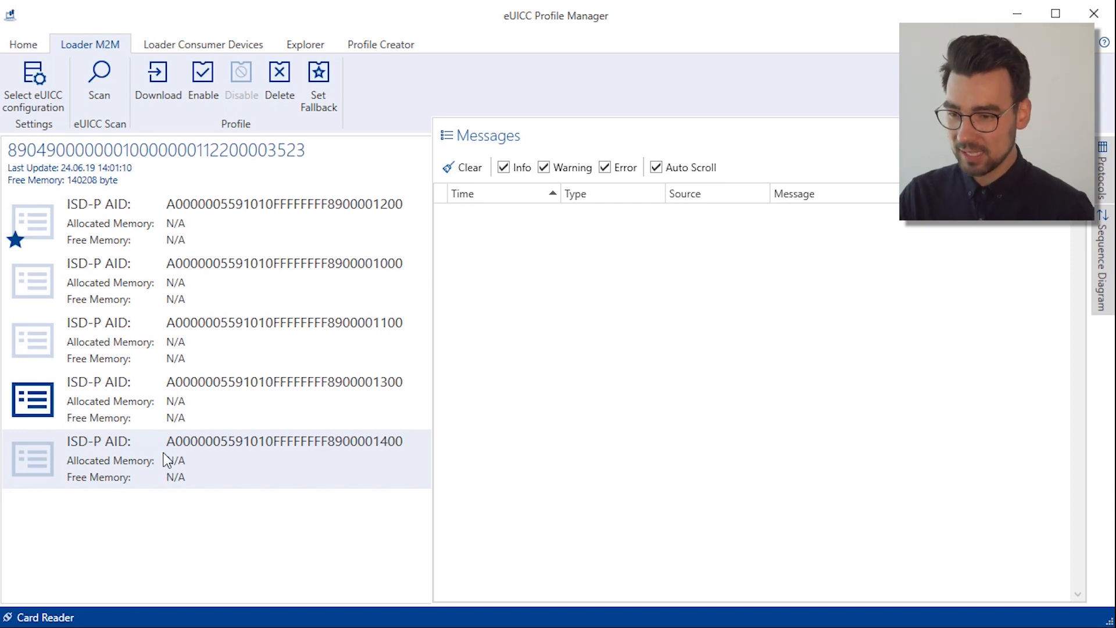
left_click(202, 77)
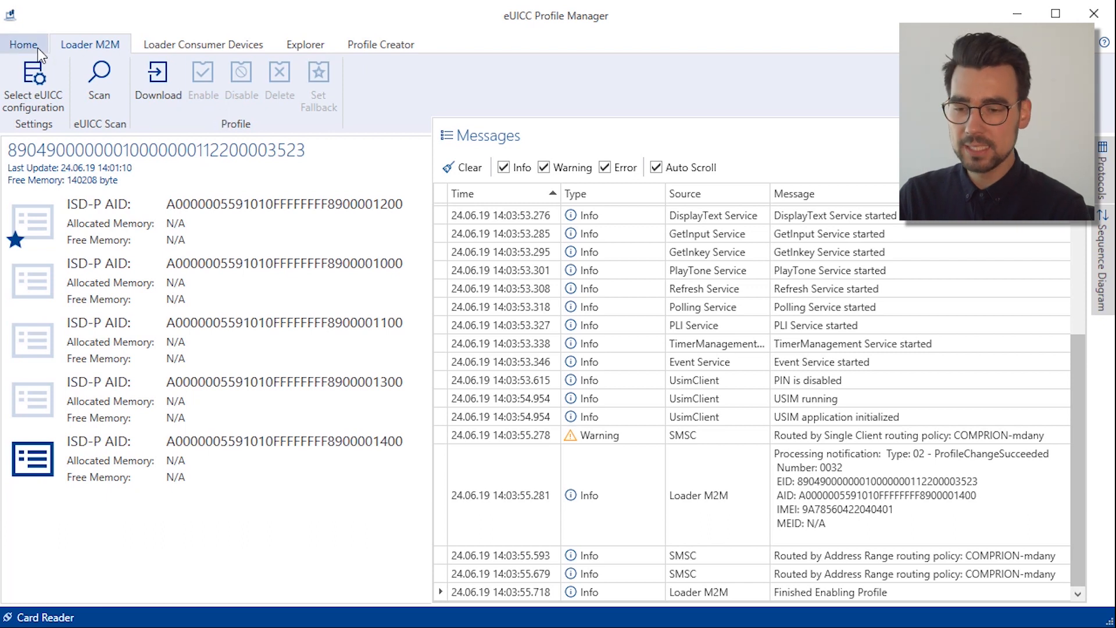
Open the Script Editor from the Home tab
left_click(22, 45)
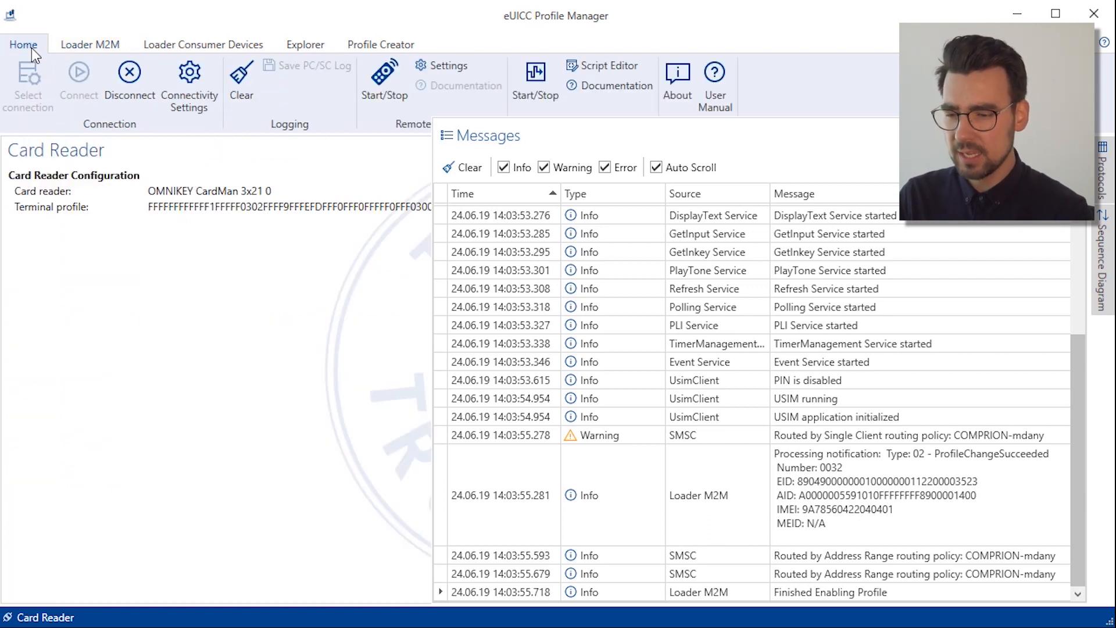
mouse_move(605, 75)
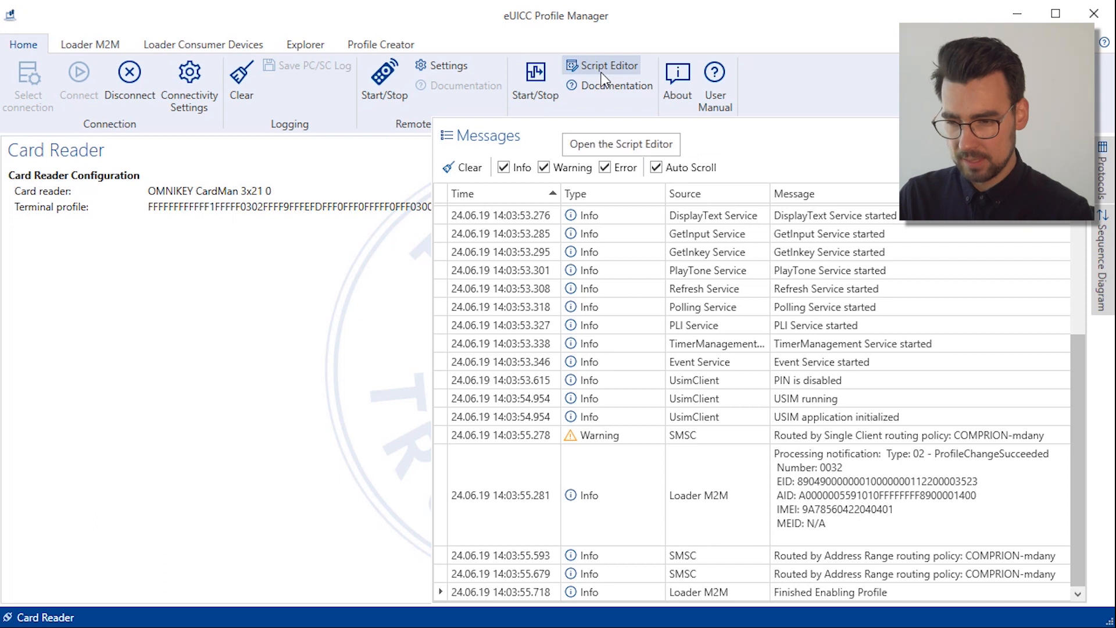
left_click(608, 65)
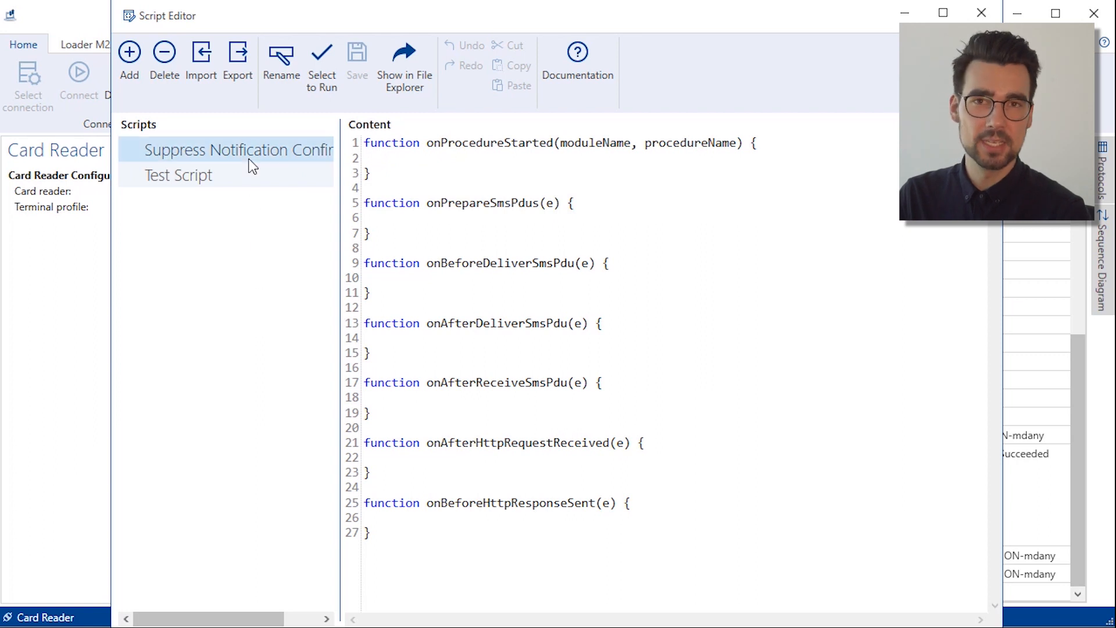
Choose the Suppress Notification Confirmation script as the script to run
left_click(237, 150)
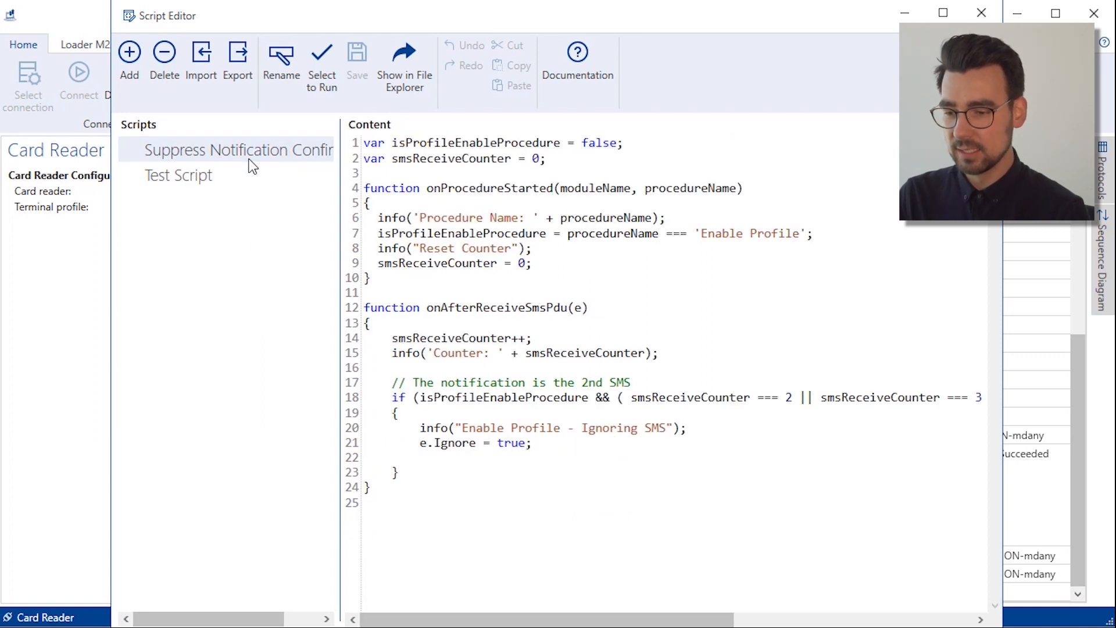
mouse_move(332, 53)
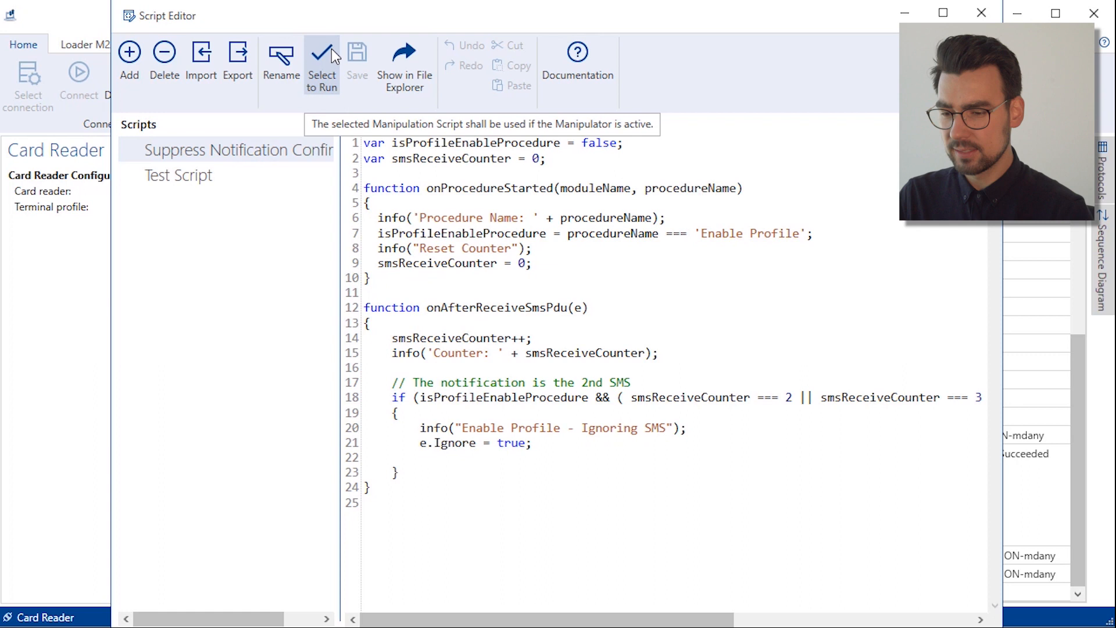
left_click(322, 55)
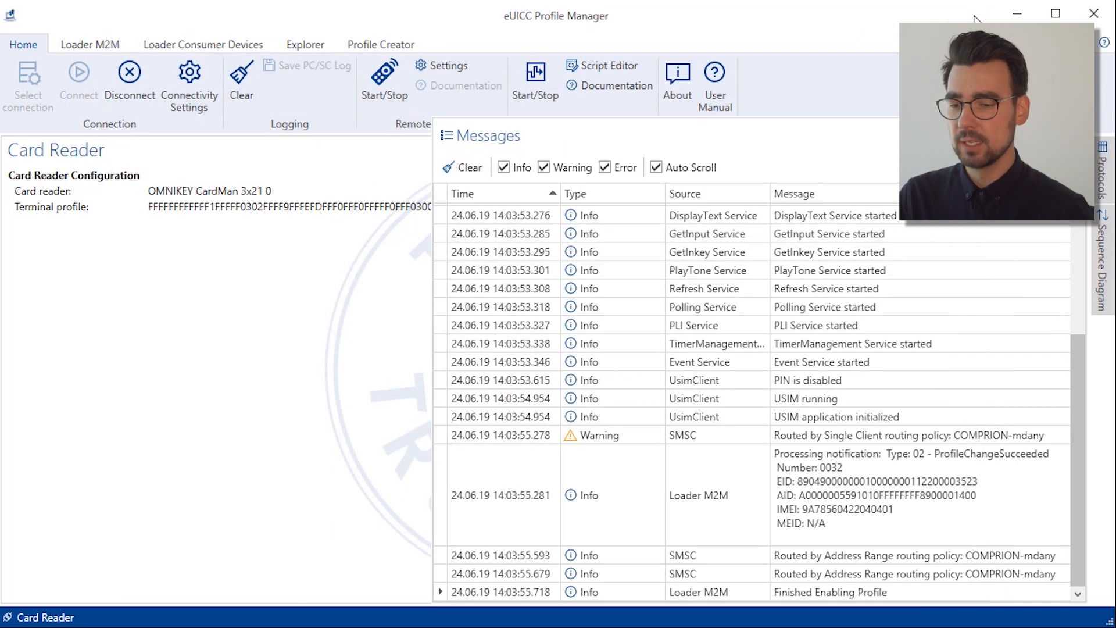
Start the manipulator running the Suppress Notification Confirmation script
left_click(535, 79)
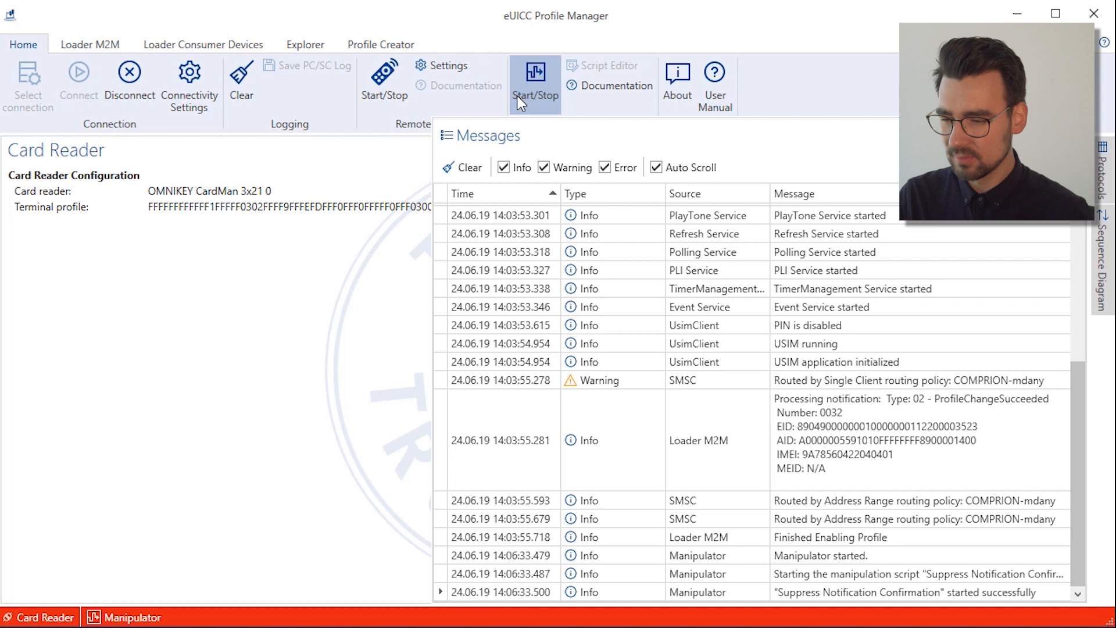
mouse_move(101, 69)
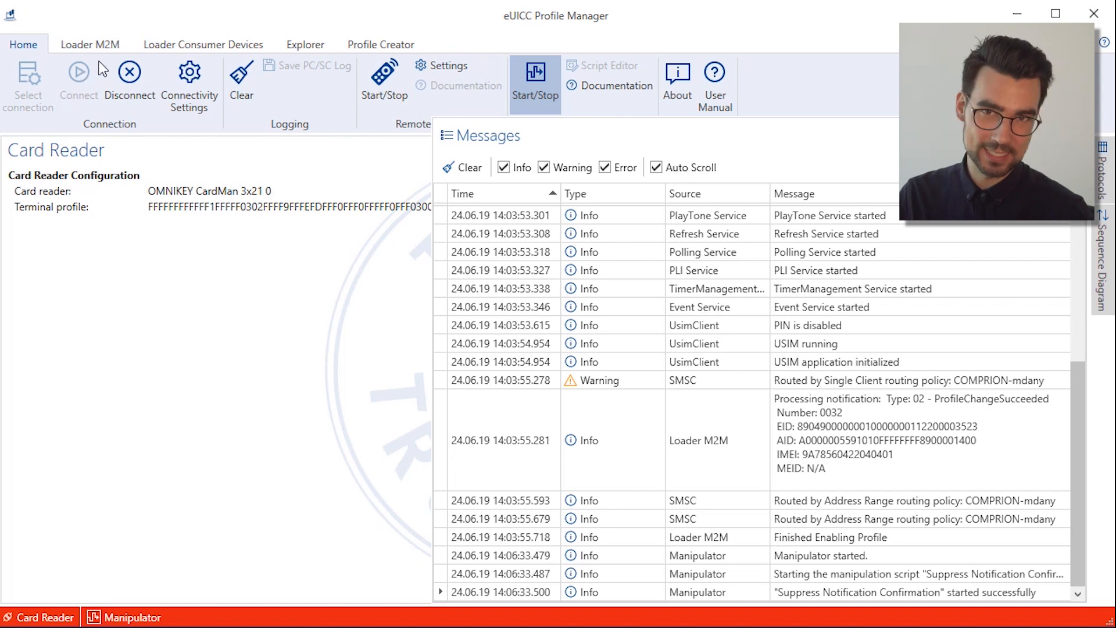
Return to the Loader M2M profile list and select the profile ending 1300
left_click(91, 44)
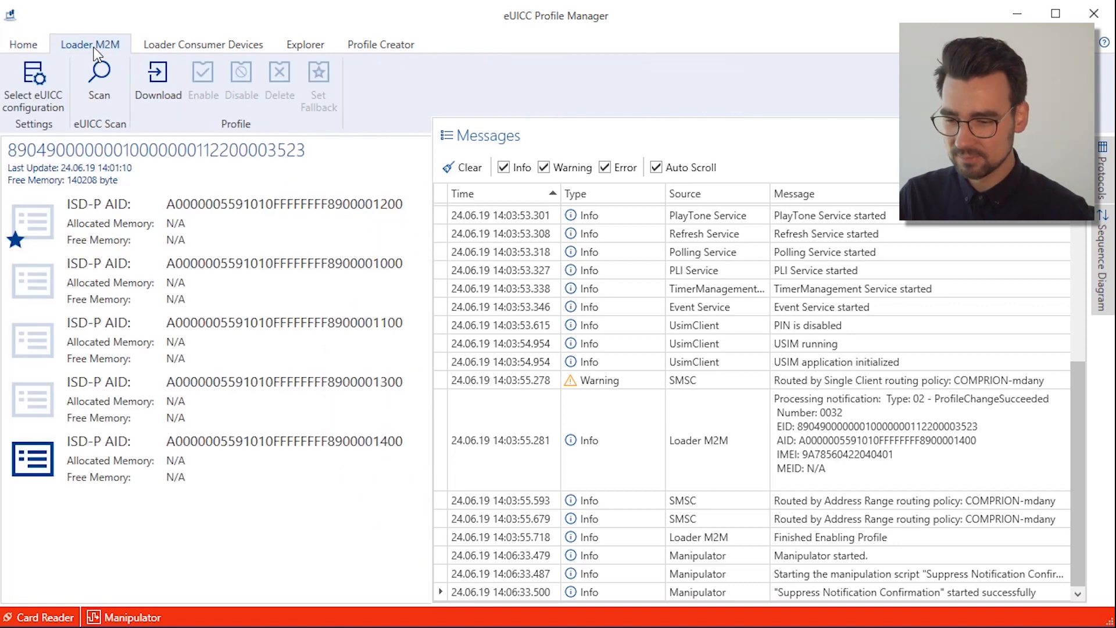
left_click(213, 399)
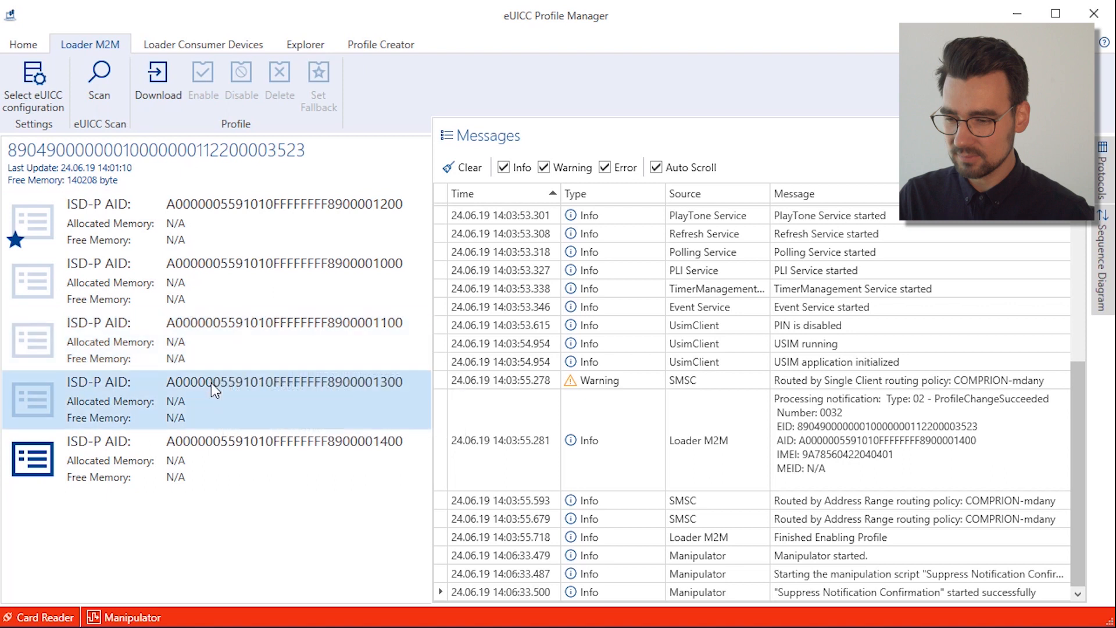